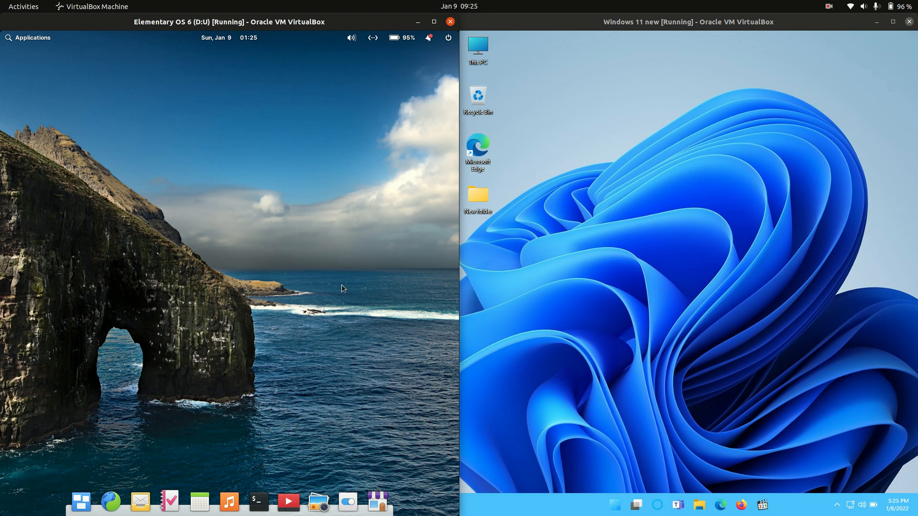
mouse_move(298, 247)
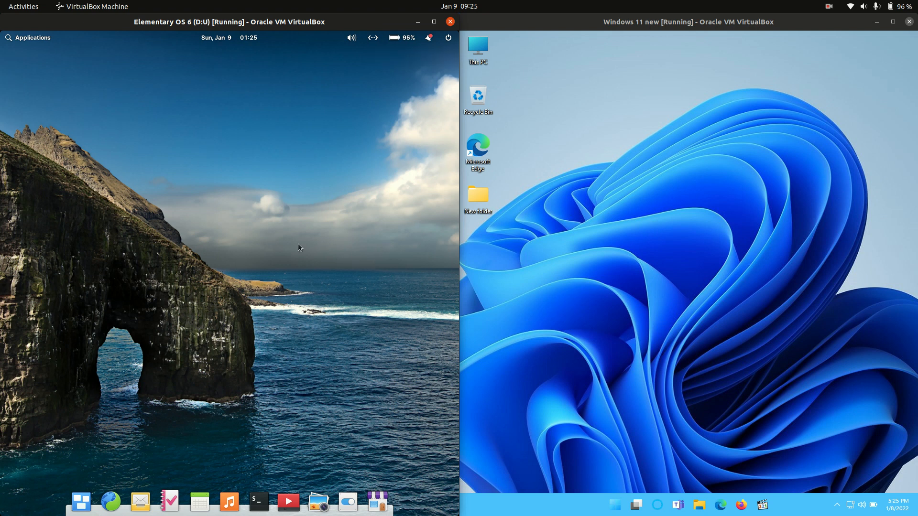
mouse_move(317, 315)
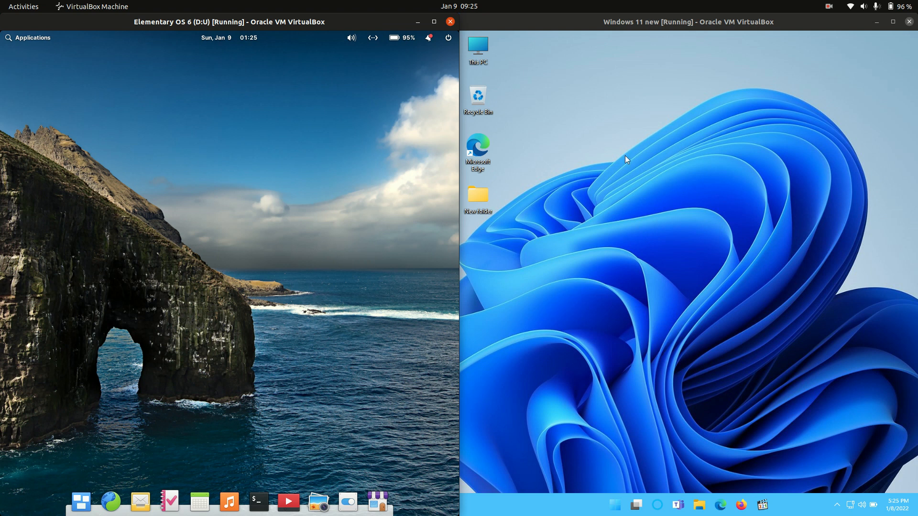
mouse_move(809, 331)
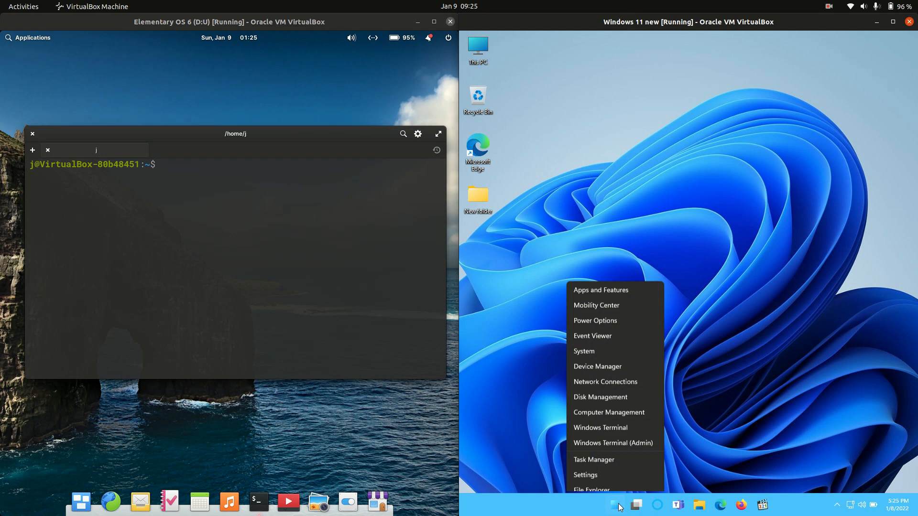
Run htop in the elementary OS terminal and show Windows 11 Task Manager's Performance memory graph beside it.
click(206, 164)
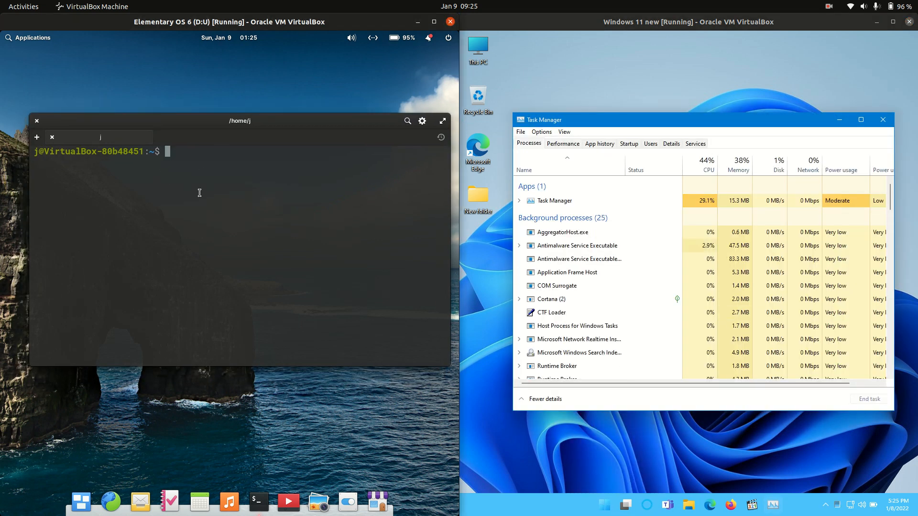
text(htop)
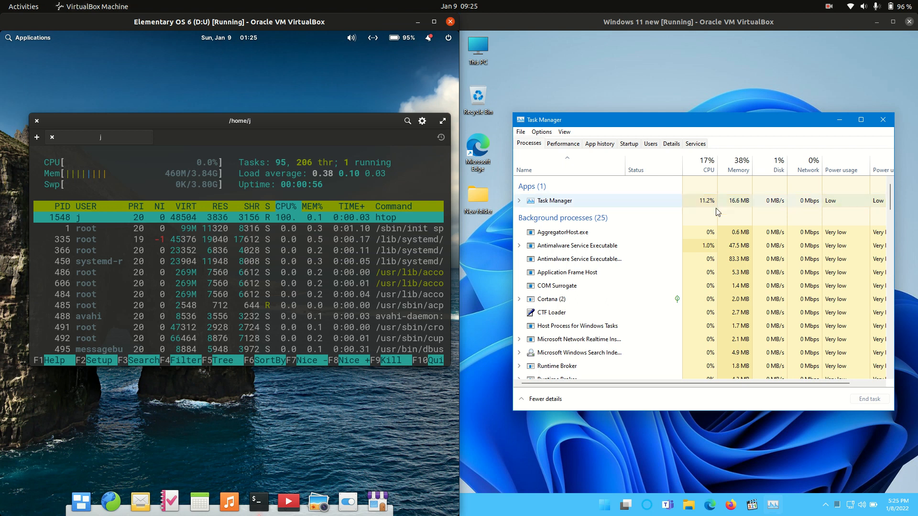
click(563, 143)
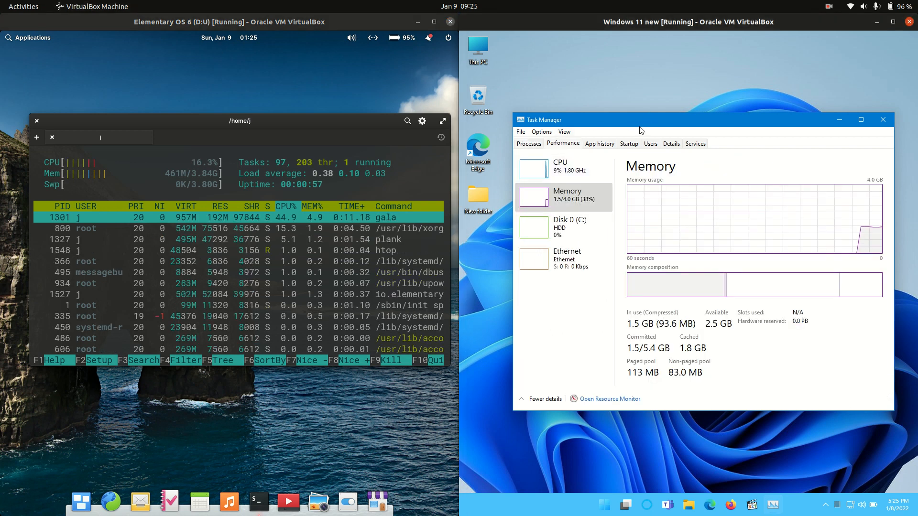